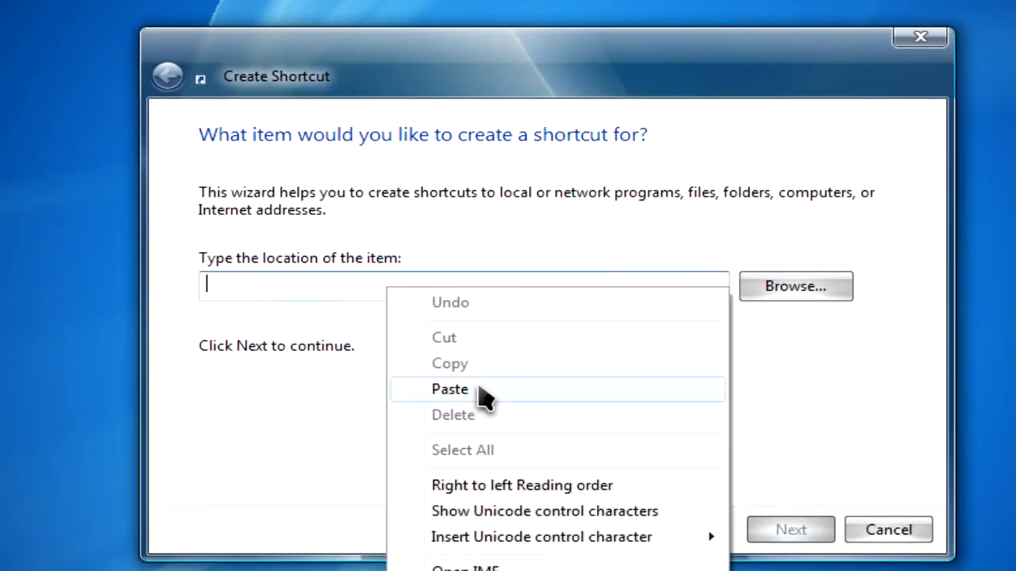
- Paste 'rundll32.exe DwmApi #105' as the shortcut location and advance to naming
{"action": "left_click", "coordinate": [450, 389]}
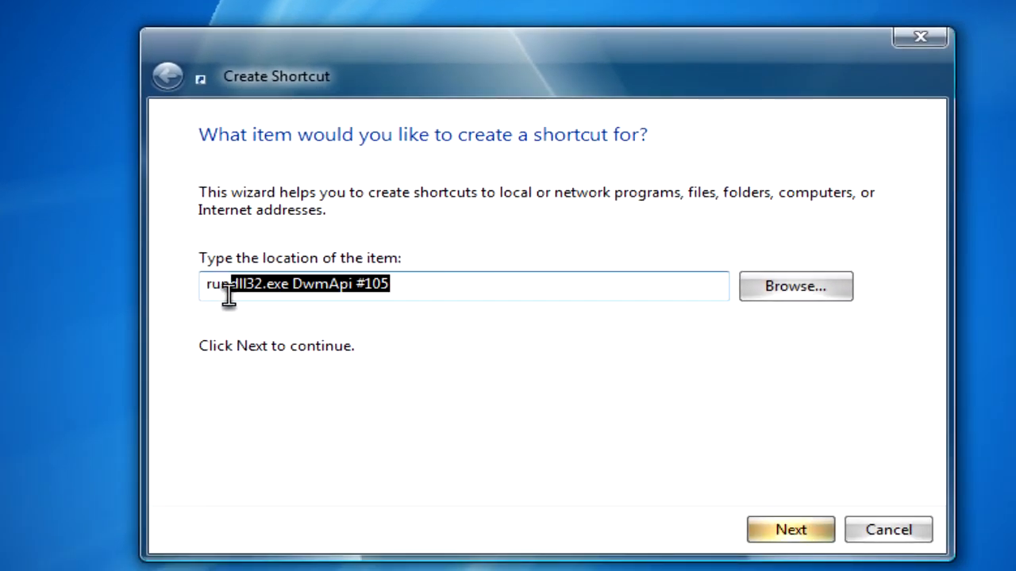
{"action": "left_click", "coordinate": [464, 286]}
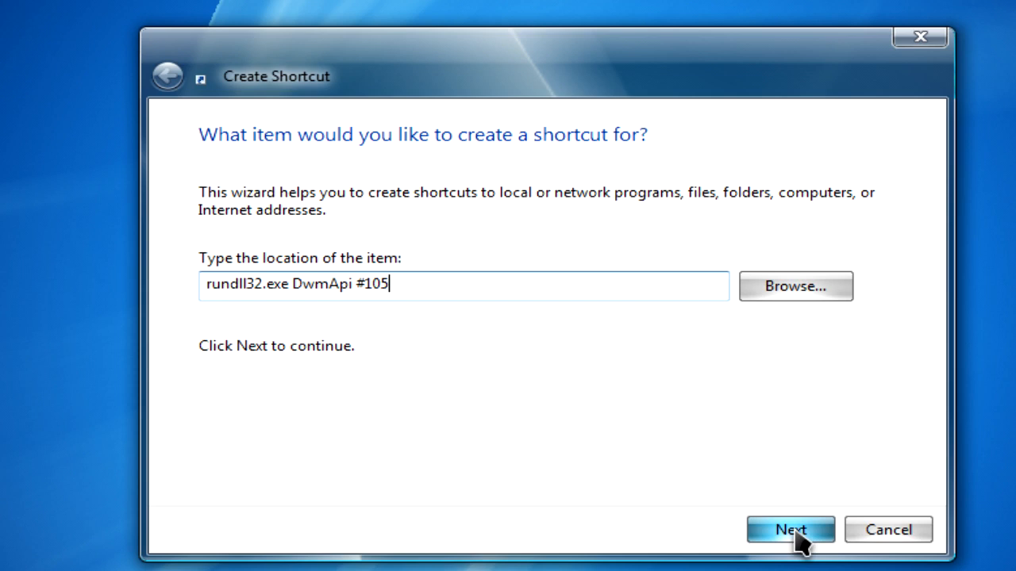
{"action": "left_click", "coordinate": [789, 530]}
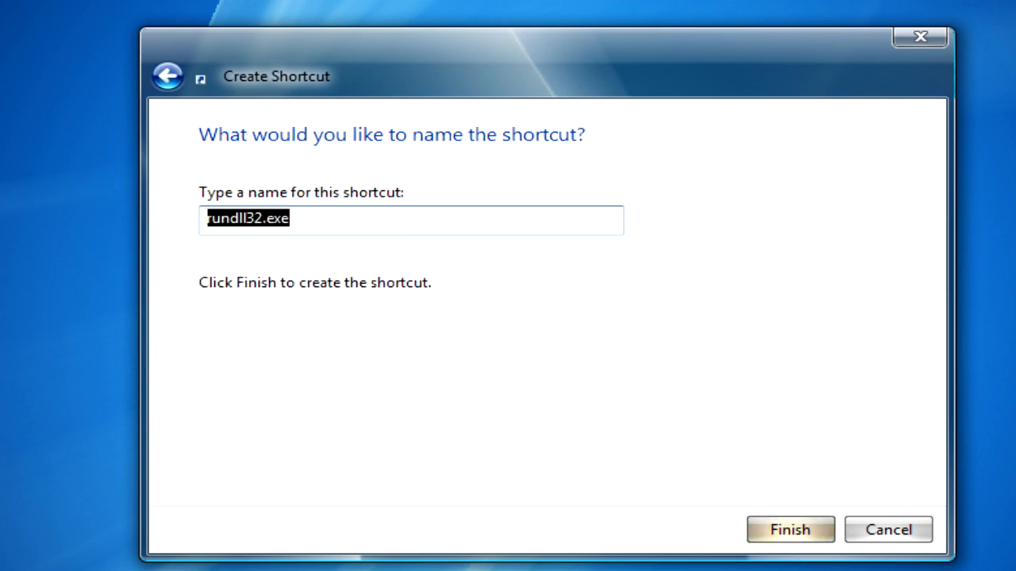
- Clear the suggested name and enter 'Flip3D' as the shortcut name
{"action": "key", "text": "Delete"}
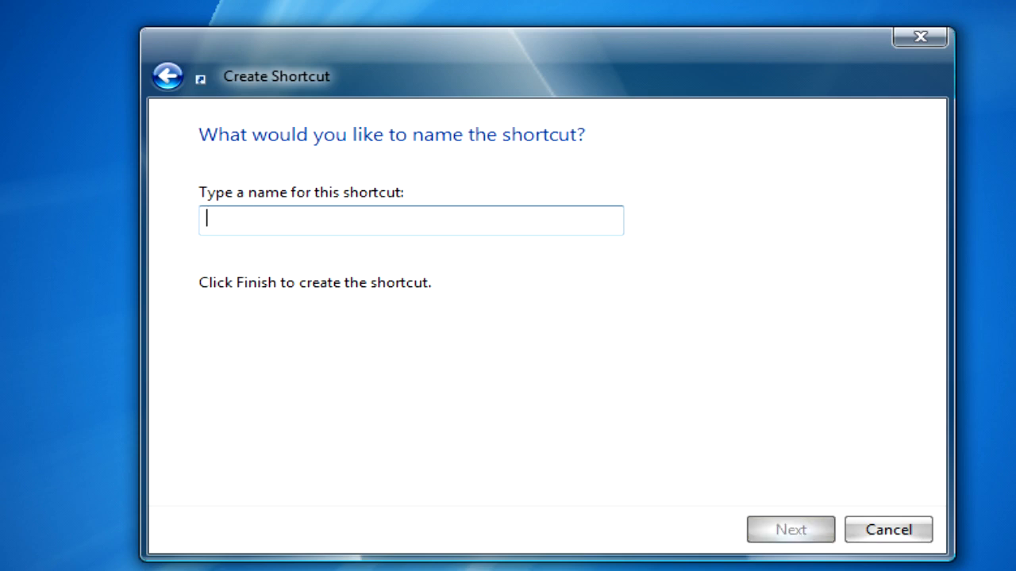
{"action": "type", "text": "Flip"}
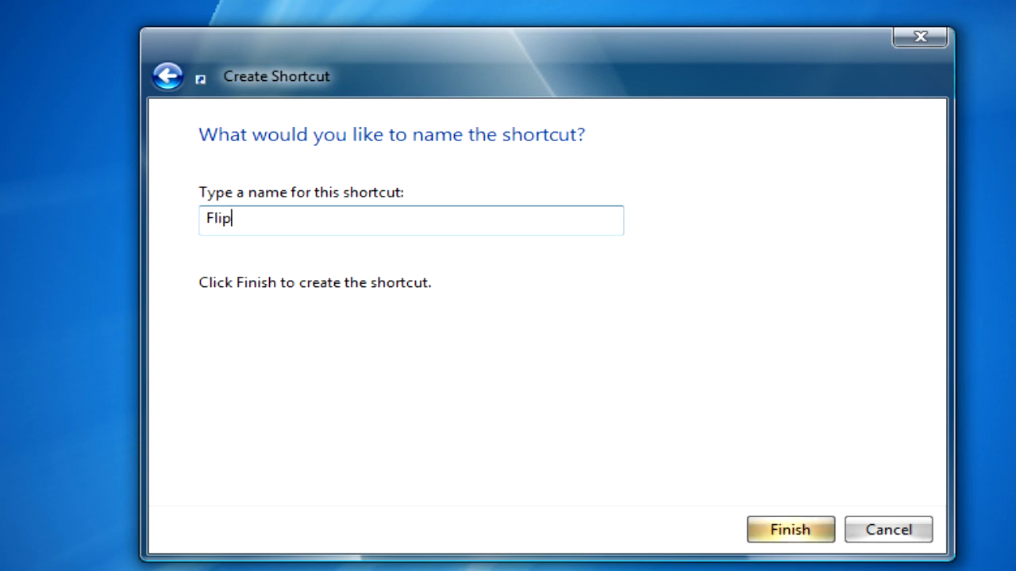
{"action": "type", "text": "3D"}
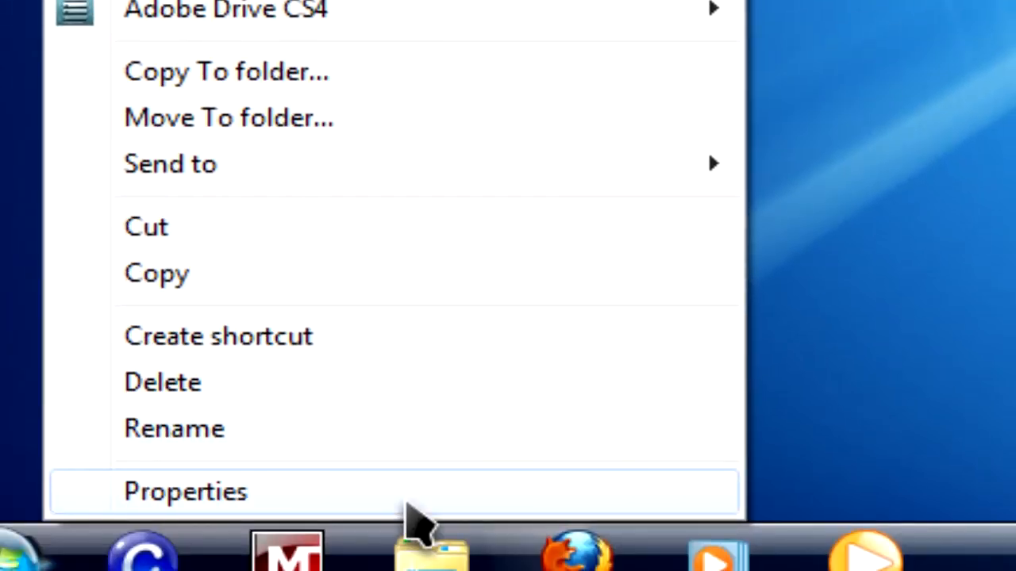
- From the shortcut's Properties, start Change Icon and browse for another icon file
{"action": "left_click", "coordinate": [185, 492]}
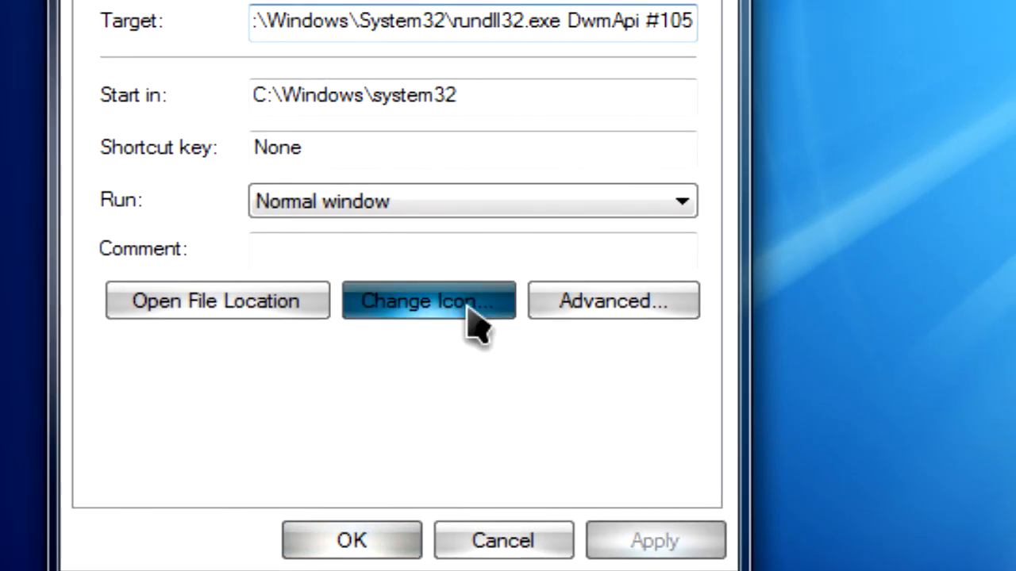
{"action": "left_click", "coordinate": [428, 301]}
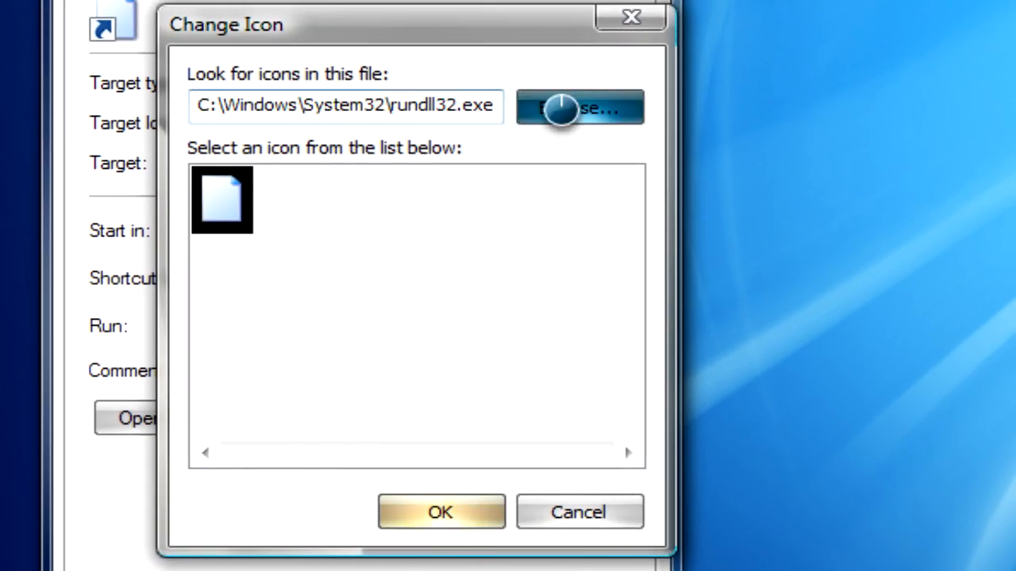
{"action": "left_click", "coordinate": [579, 107]}
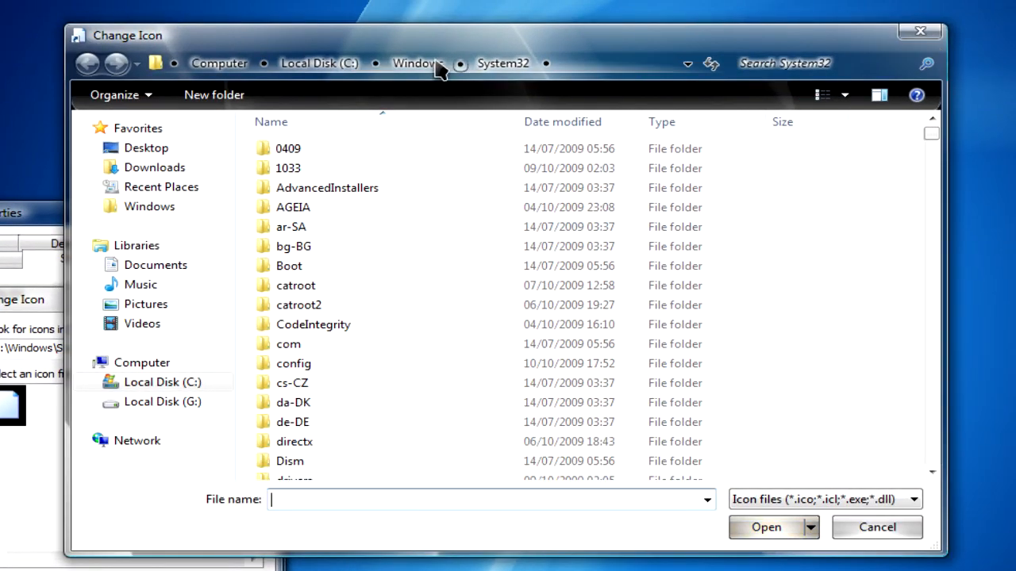
- Search the Windows folder for explorer and load icons from C:\Windows\explorer.exe
{"action": "left_click", "coordinate": [415, 62]}
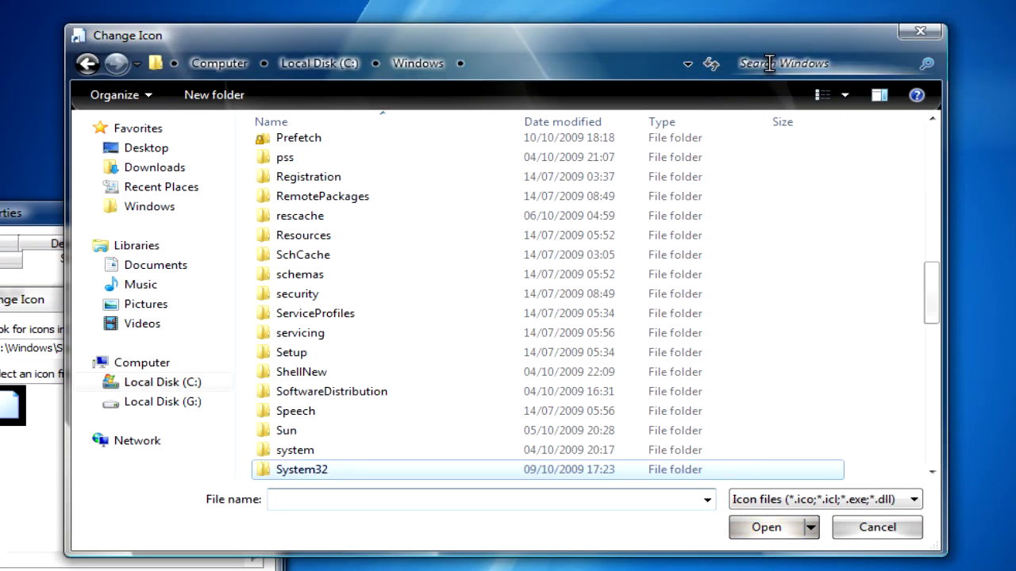
{"action": "type", "text": "explor"}
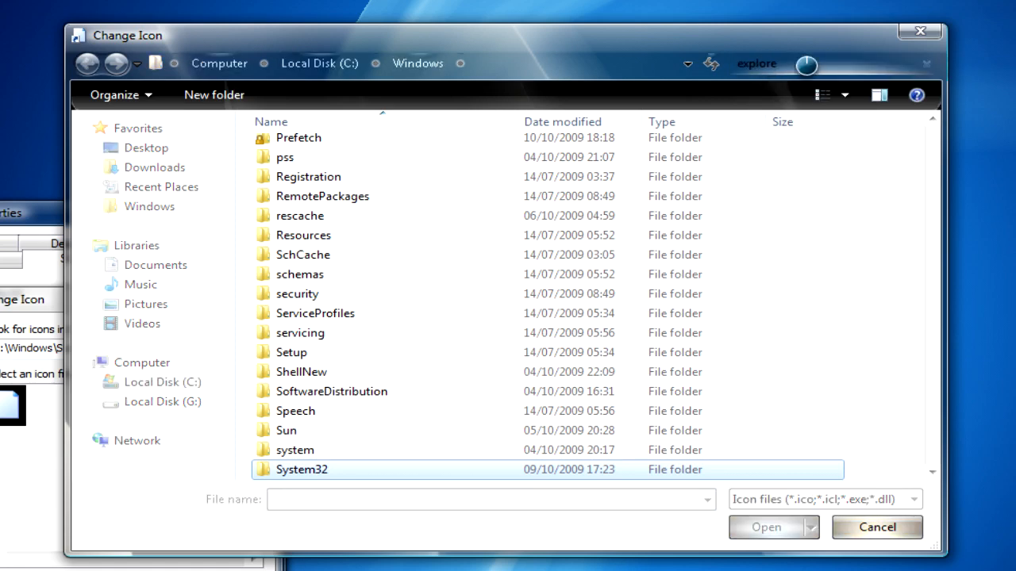
{"action": "type", "text": "explorer"}
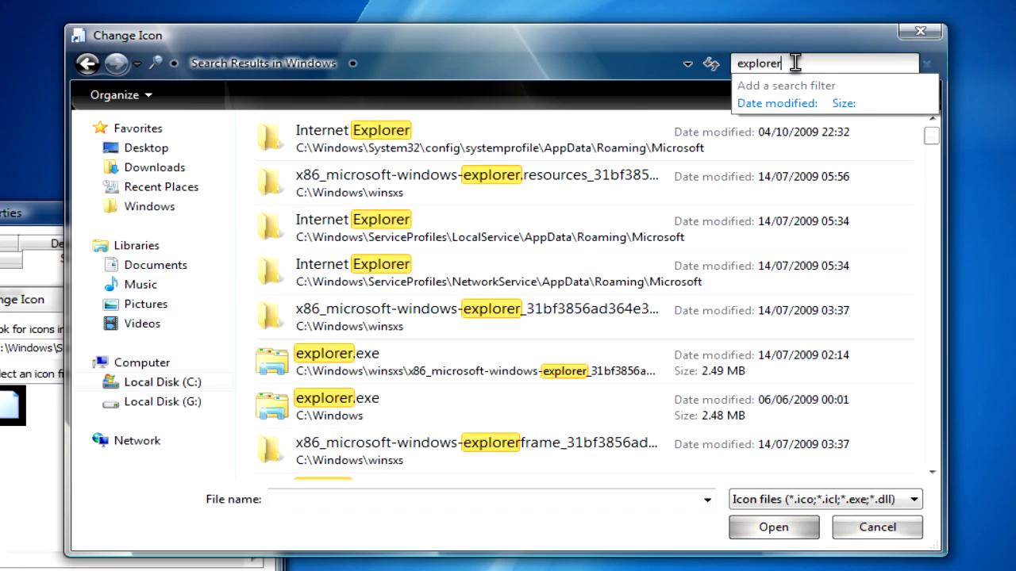
{"action": "left_click", "coordinate": [336, 398]}
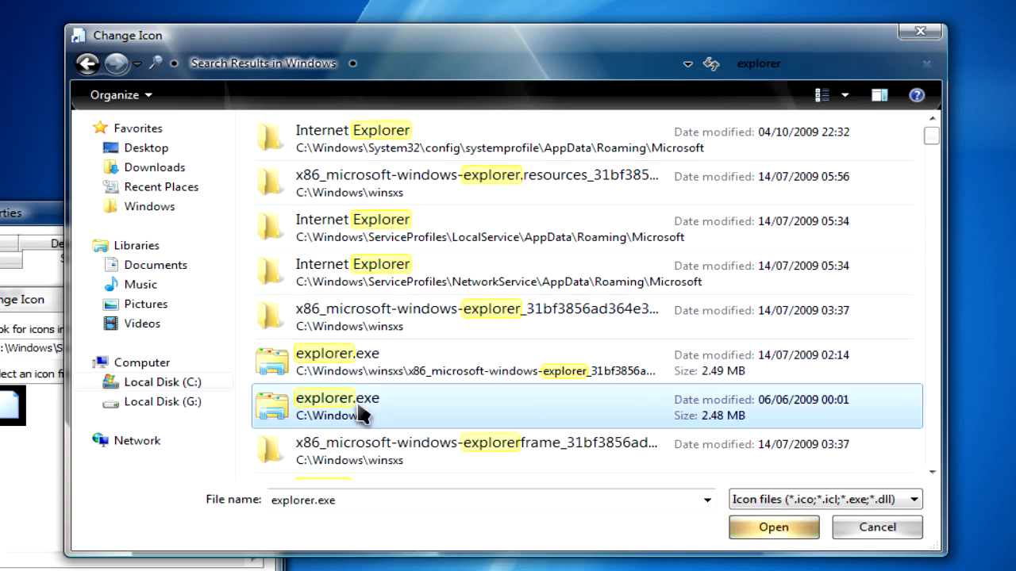
{"action": "left_click", "coordinate": [772, 527]}
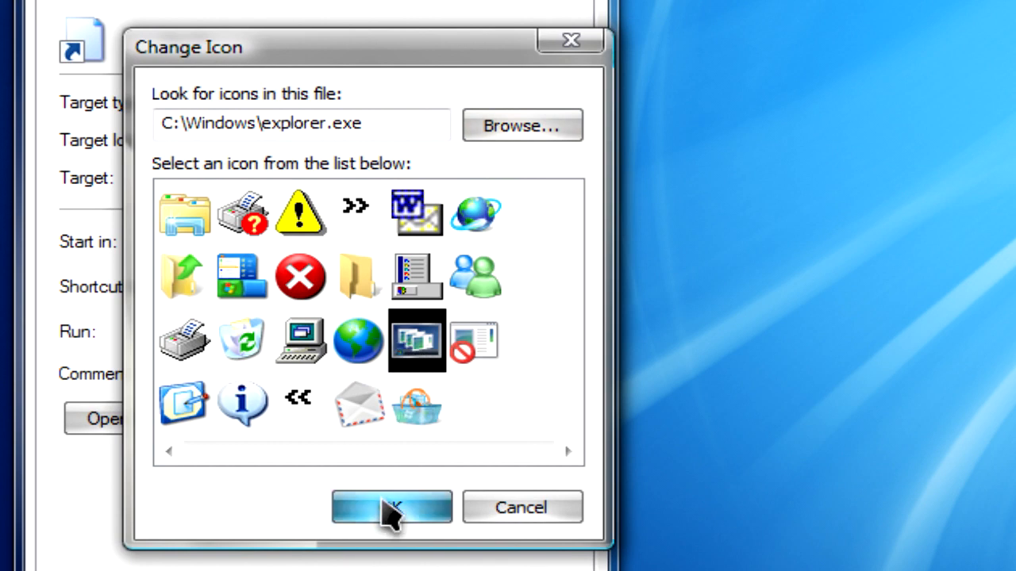
- Confirm the stacked-windows Flip 3D icon for the Flip3D shortcut
{"action": "left_click", "coordinate": [391, 507]}
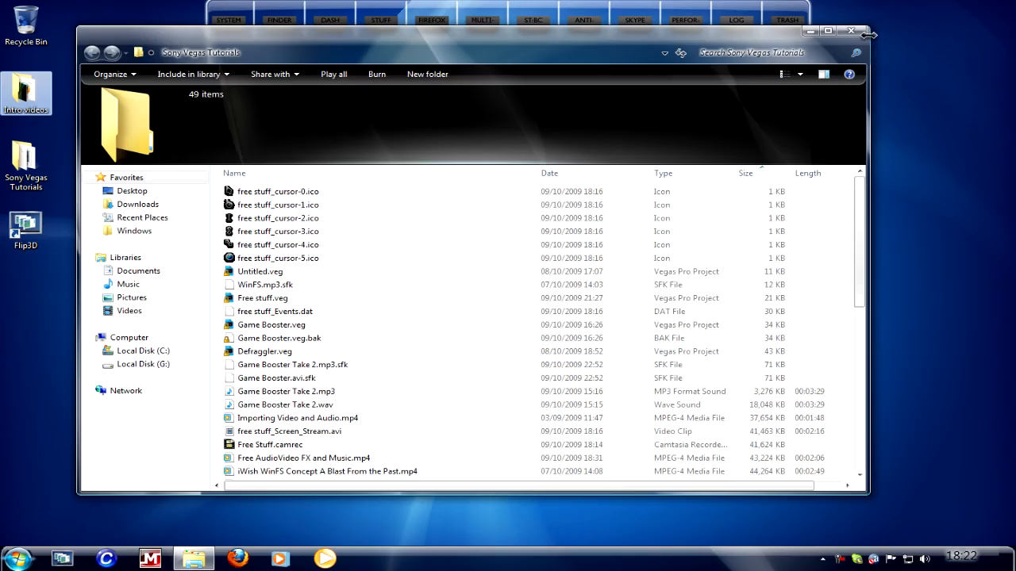
- Close the Sony Vegas Tutorials window and deselect the desktop icon
{"action": "left_click", "coordinate": [851, 31]}
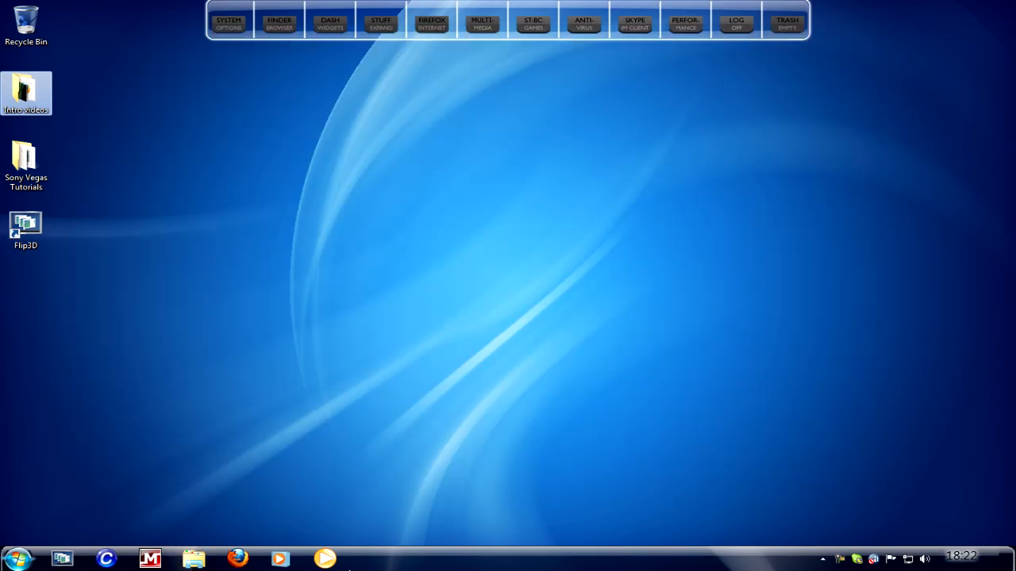
{"action": "left_click", "coordinate": [169, 364]}
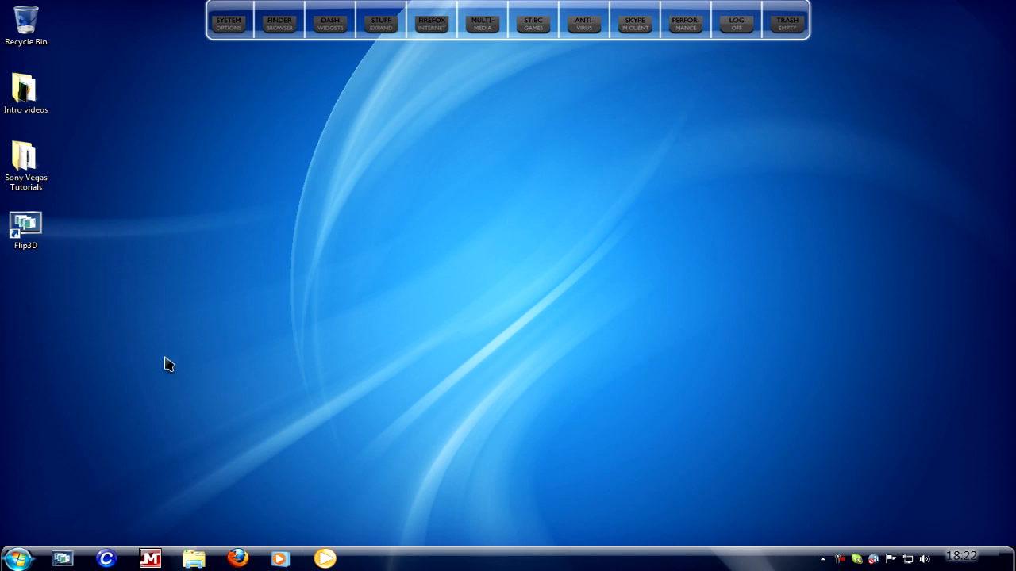